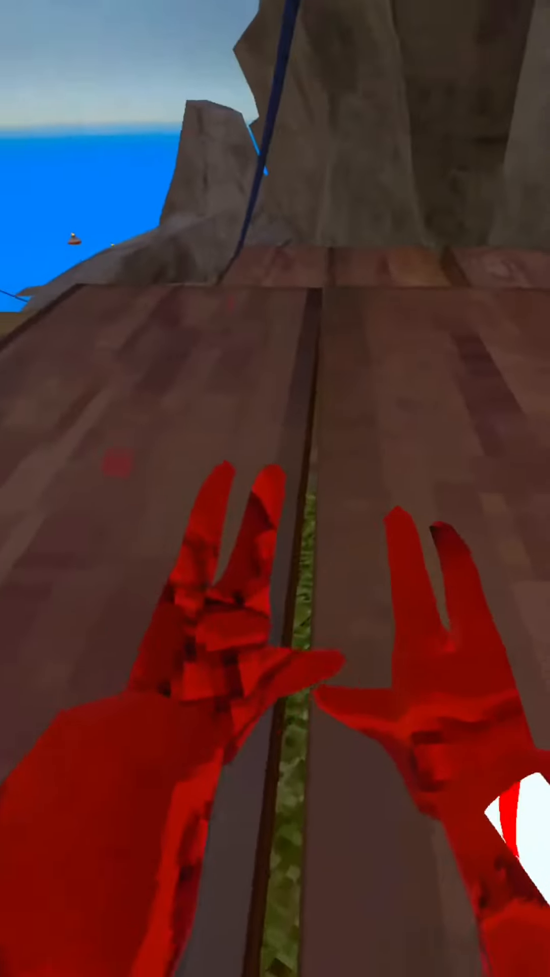
pyautogui.moveTo(275, 489)
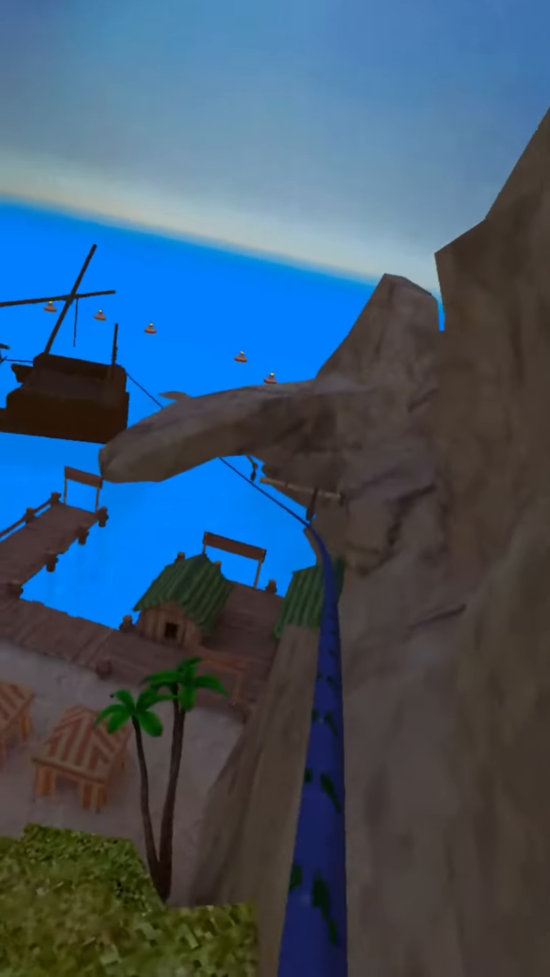